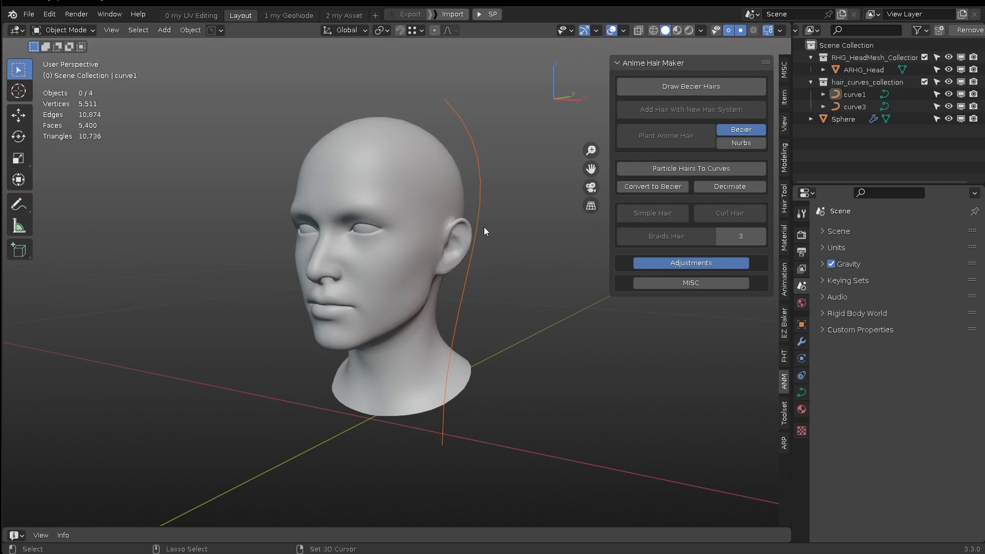
Step: Select curve1, the thin guide curve beside the head, enabling the Anime Hair Maker hair buttons
click(854, 93)
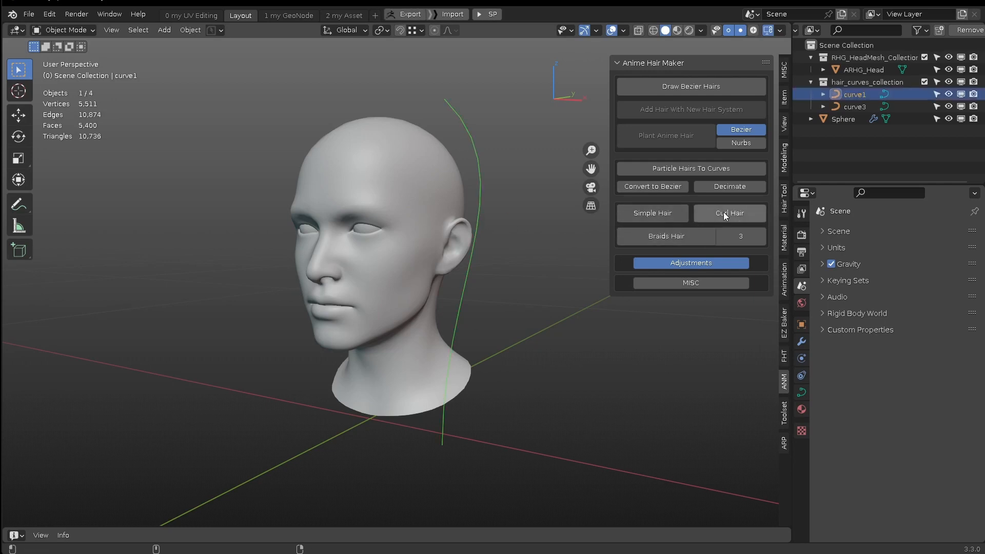
mouse_move(651, 226)
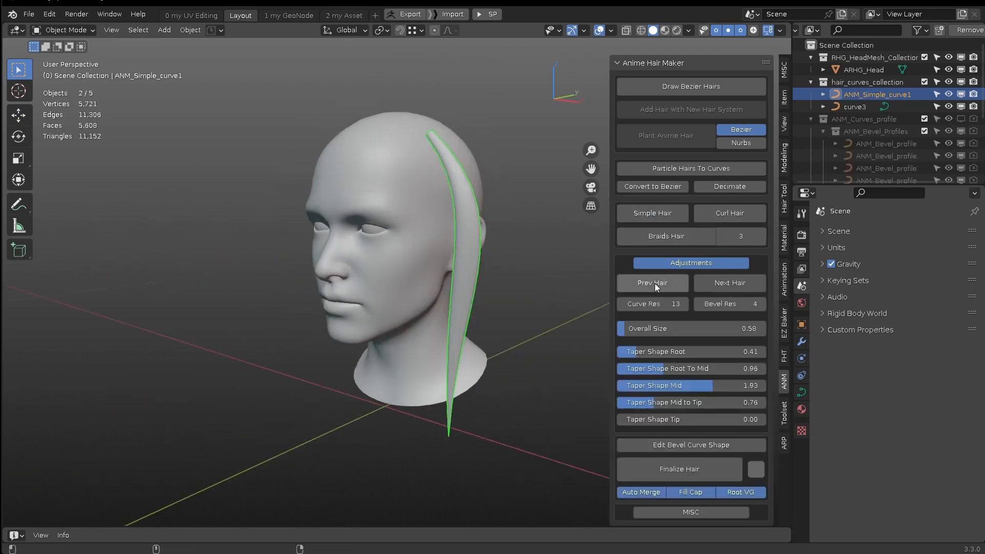
Step: Raise the simple hair strand's Curve Res from 13 to 15 in the Adjustments panel
click(682, 304)
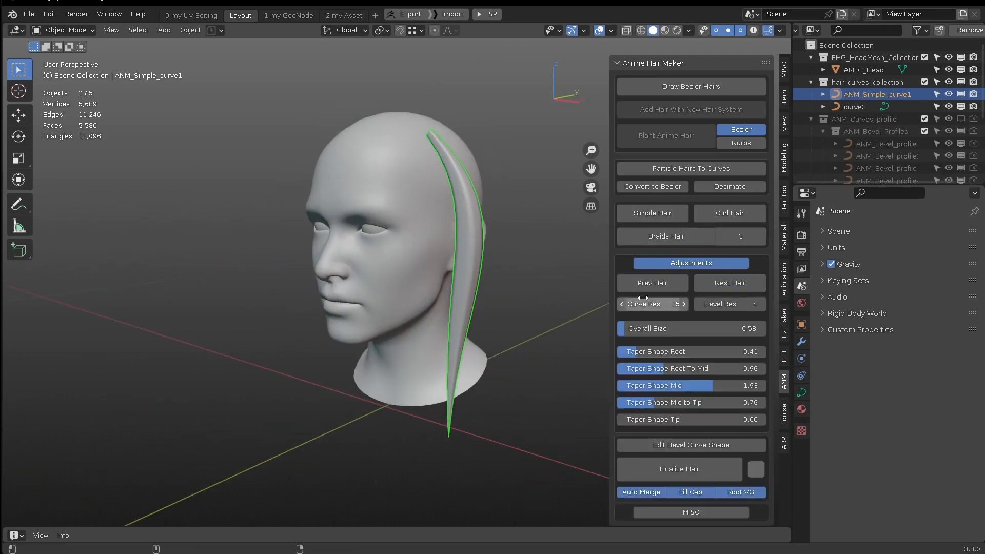
click(728, 213)
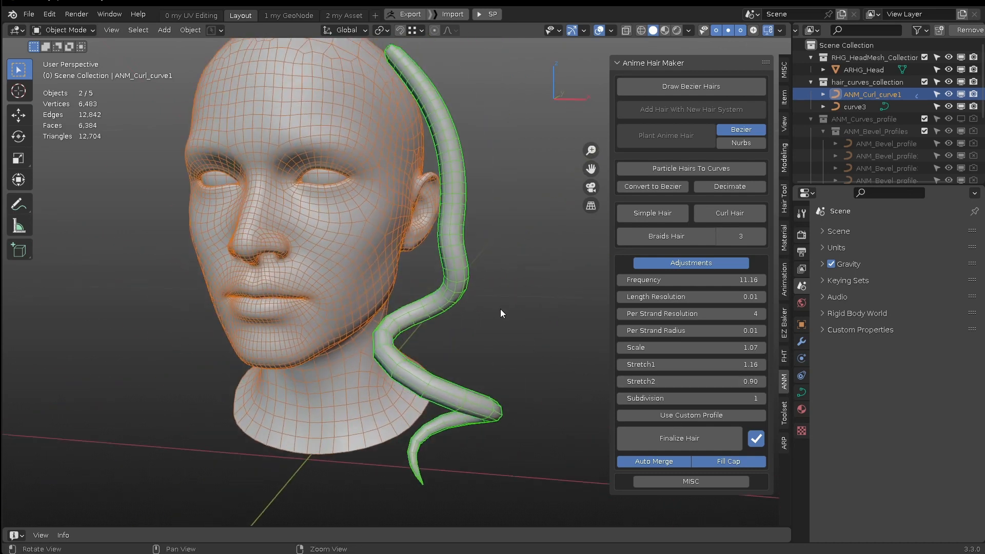
Step: Apply Curl Hair to turn the strand beside the head into a curly tube
click(690, 414)
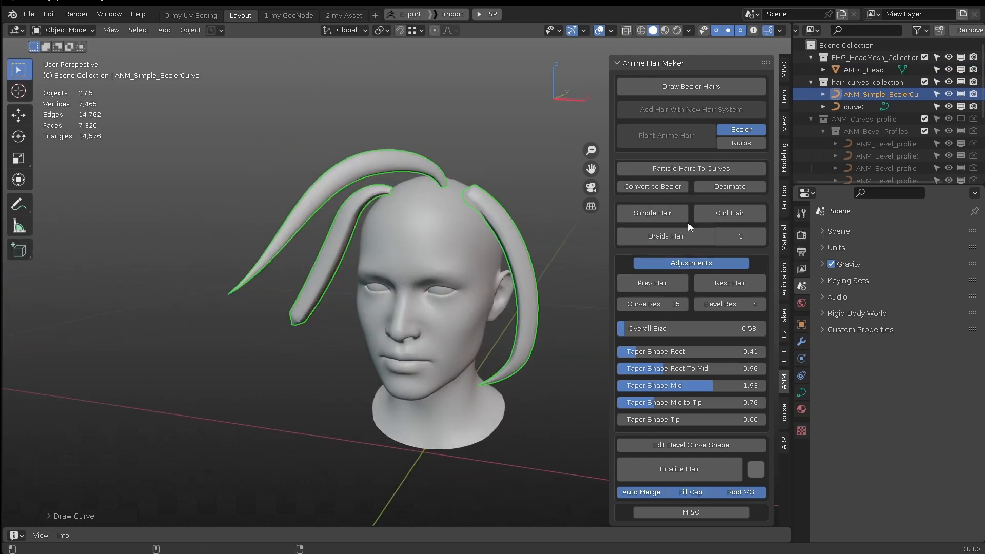
Step: Curl the three strands, make them braids, try 2, 3 and 5 strands, settle on 4
click(728, 213)
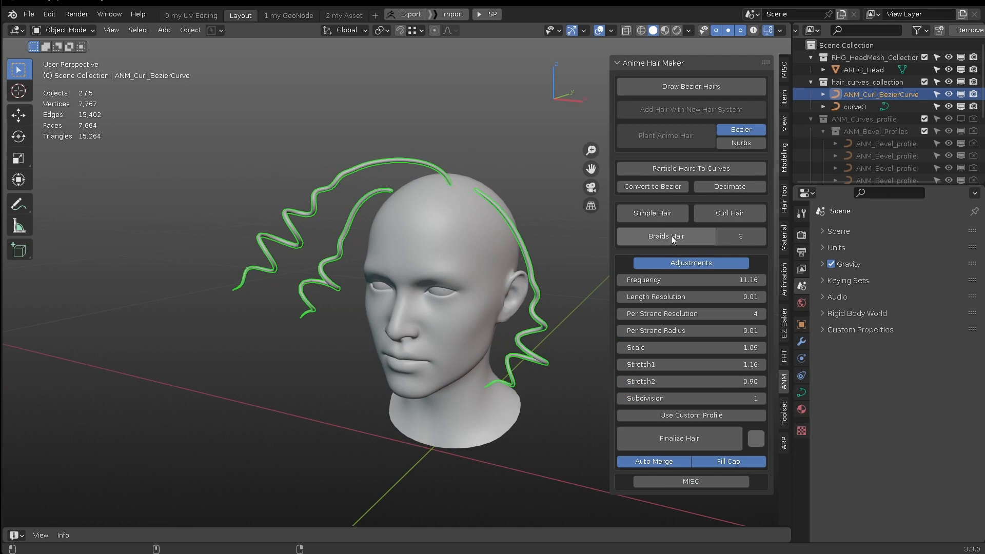
click(665, 236)
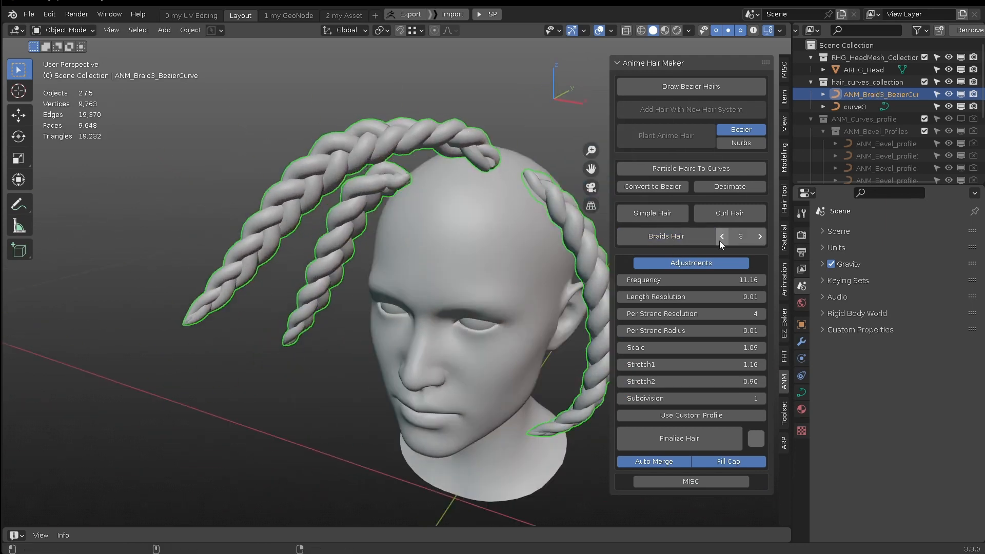
click(721, 236)
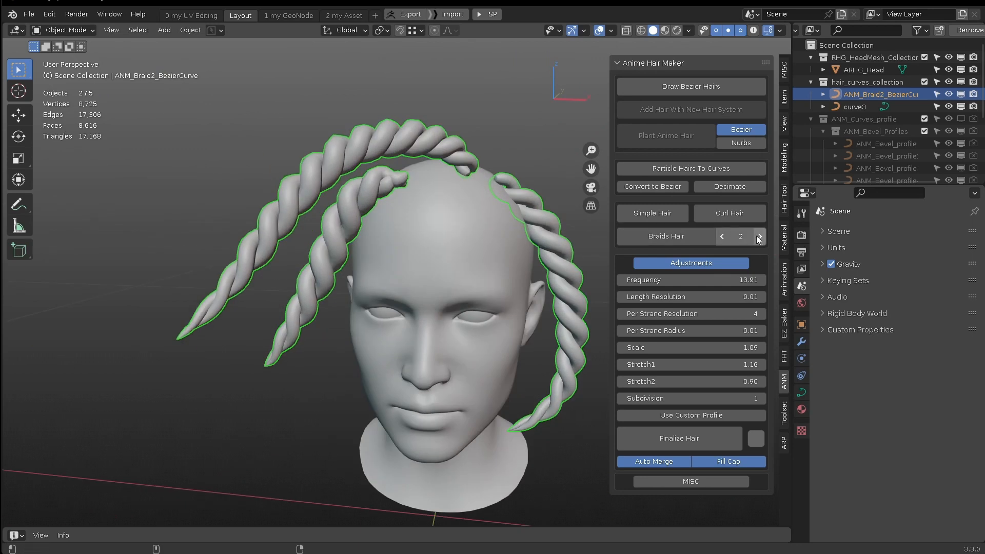
click(759, 236)
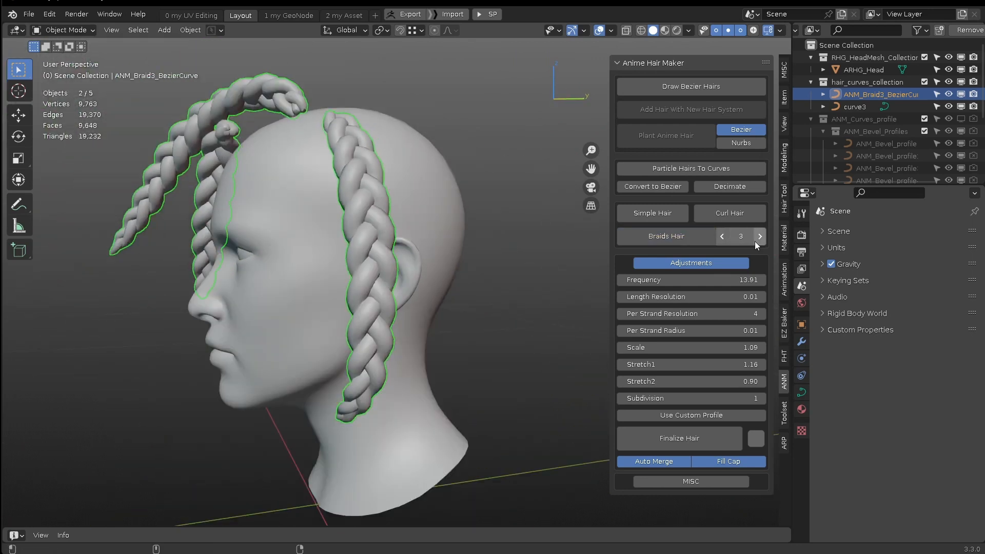
click(760, 236)
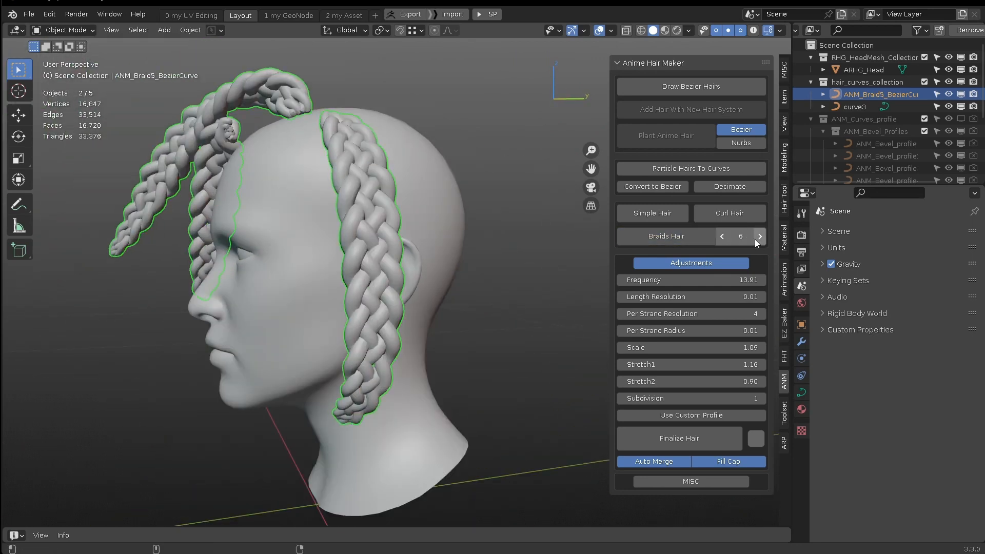
click(722, 236)
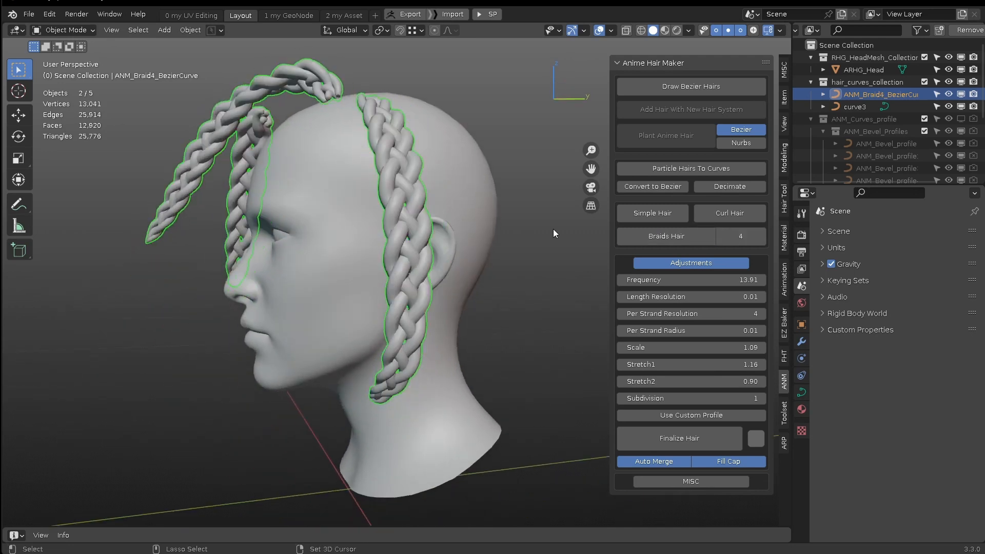
drag(690, 279, 660, 280)
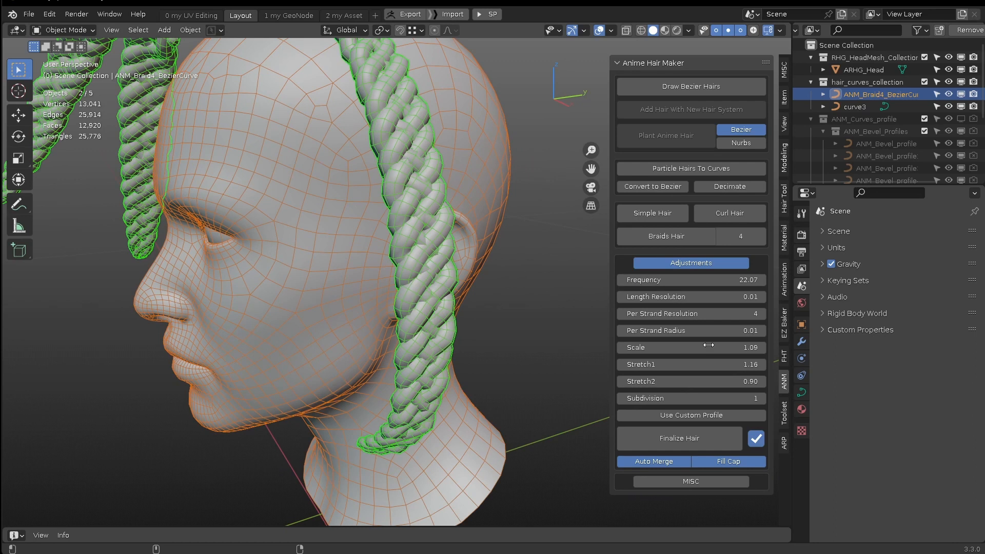
Step: Retune the braids' Frequency, Length Resolution, Per Strand Radius, Stretch1 and Stretch2 sliders
drag(723, 297, 690, 296)
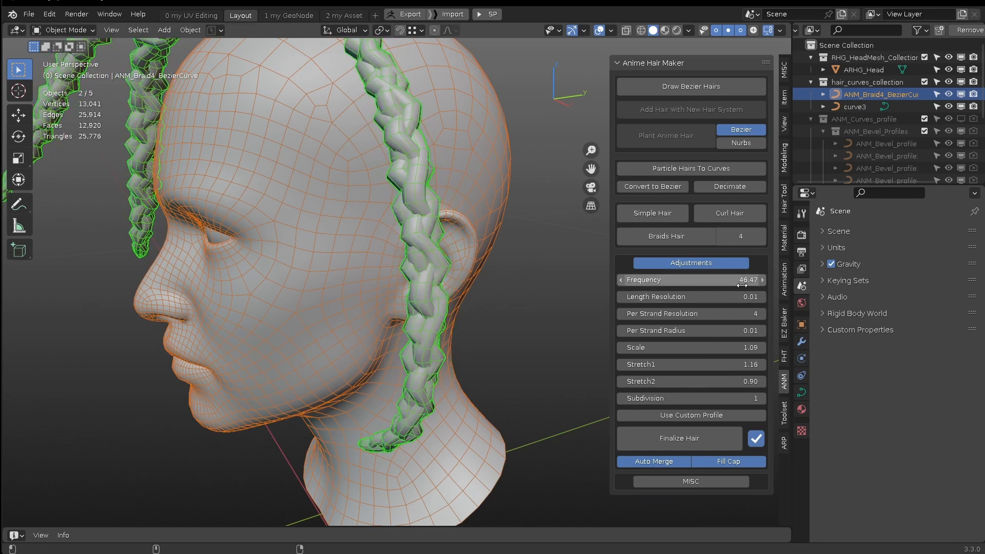
drag(722, 279, 666, 280)
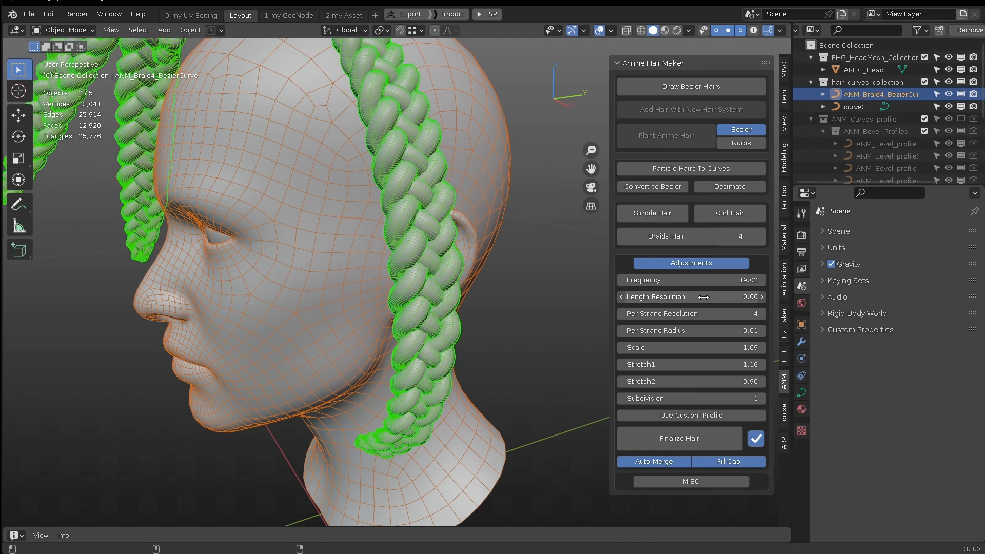
drag(723, 279, 691, 280)
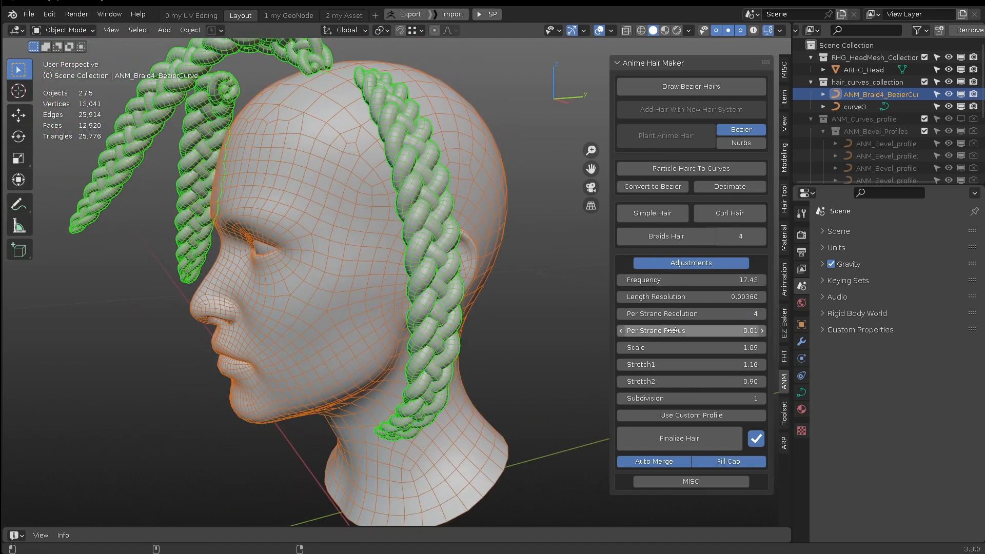
drag(723, 329, 667, 329)
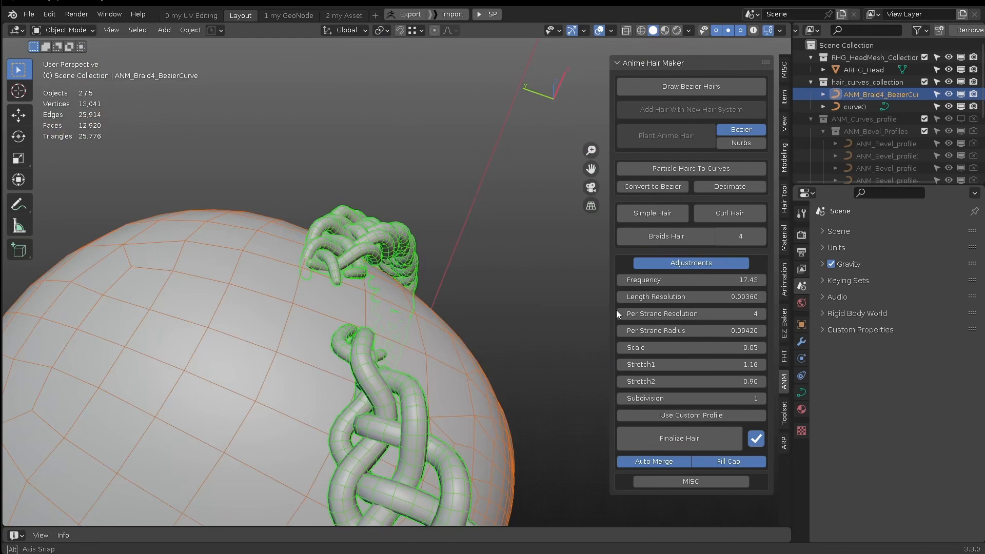
drag(672, 348, 685, 348)
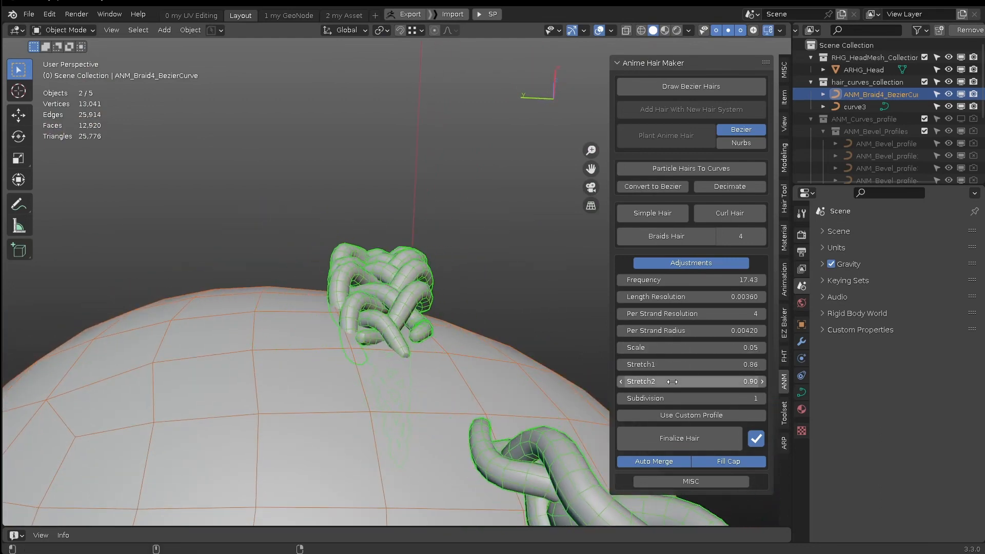
drag(691, 382, 672, 382)
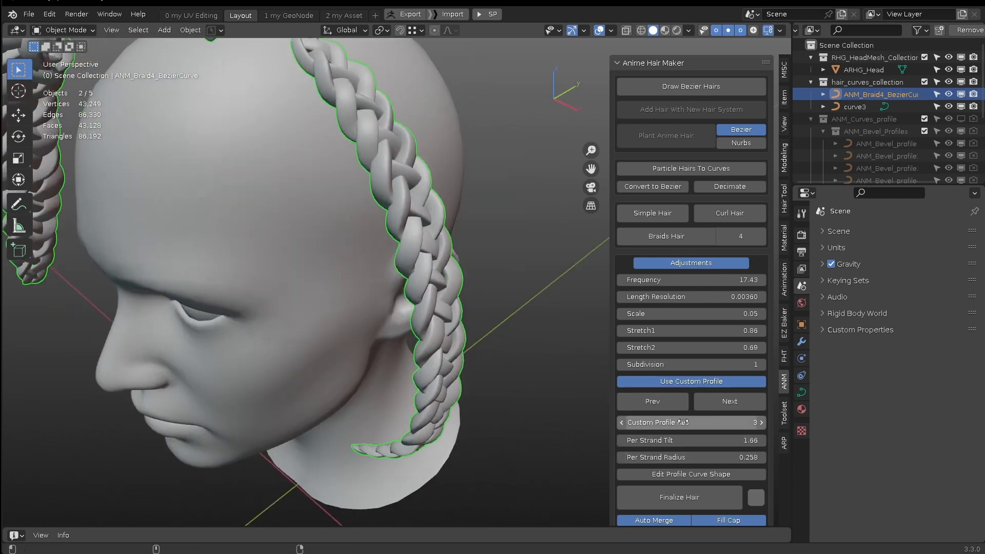
Step: Cycle through custom strand profiles with Next to give the braids a flat profile
click(729, 401)
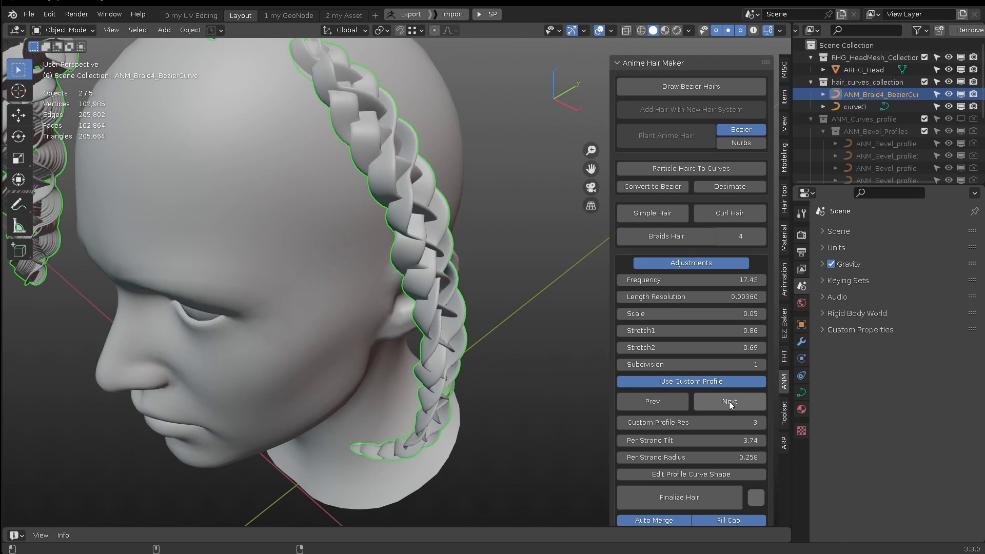
click(729, 401)
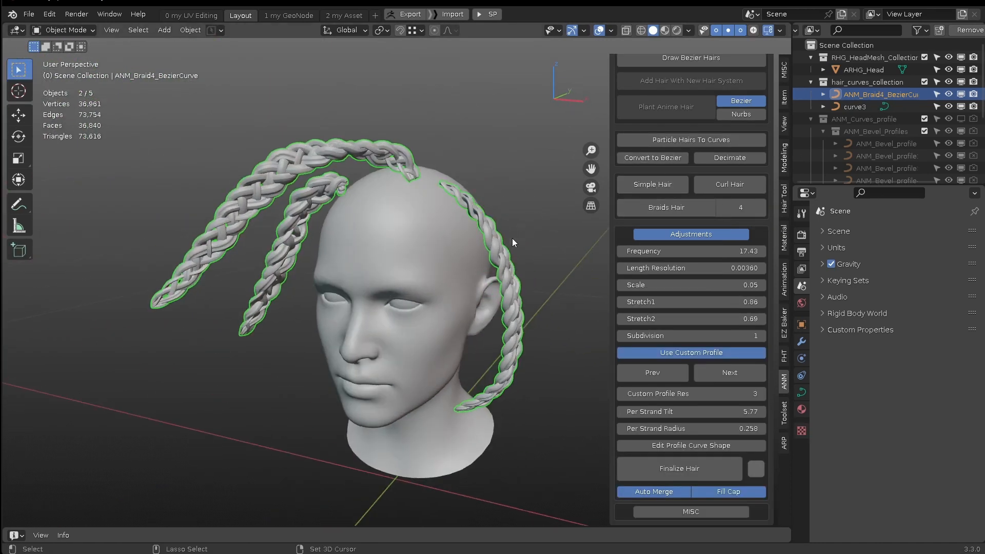
Step: Switch the ANM_HairCurves object into Sculpt Mode to shape the three locks
key(Tab)
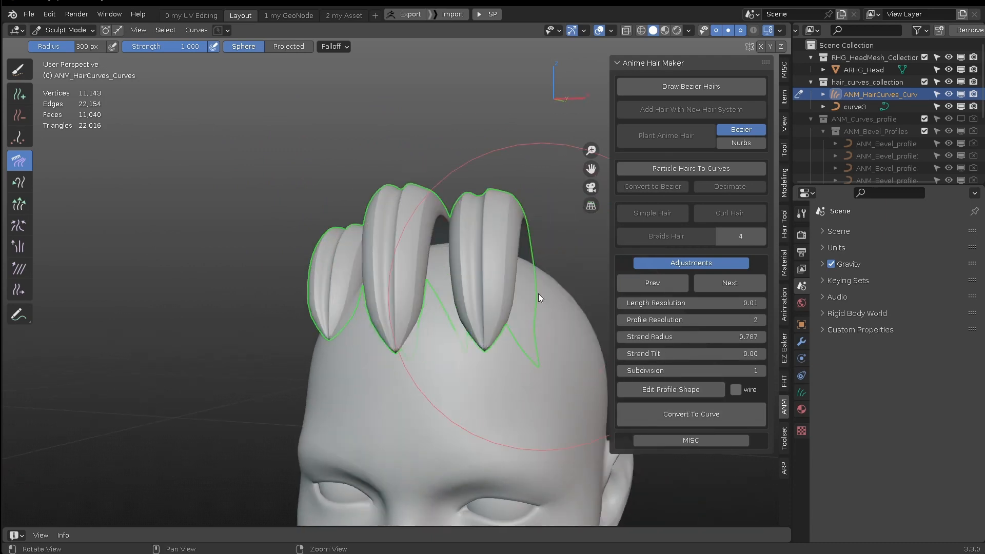
Step: Convert the hair locks via Object > Convert > Curves, then Convert To Curve in the add-on panel
click(165, 30)
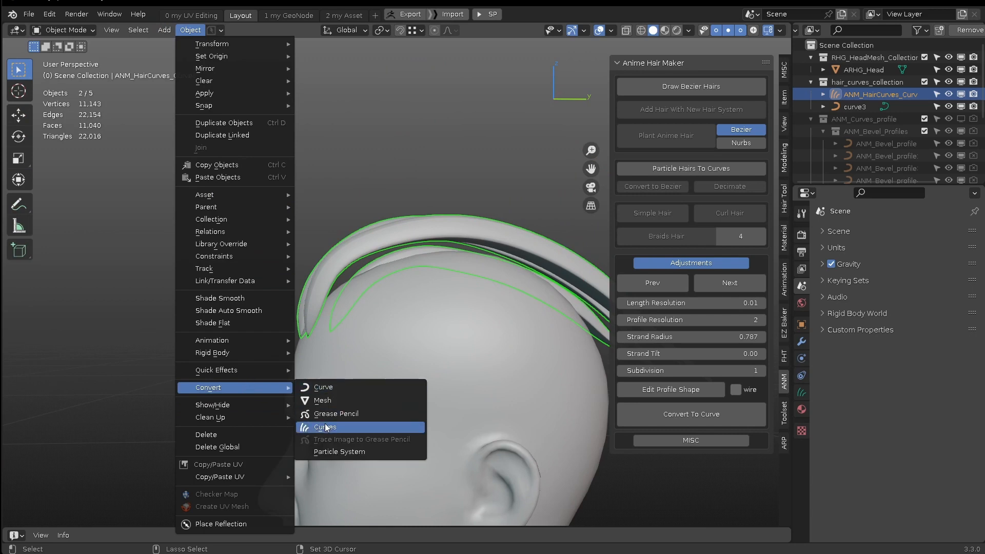
click(326, 427)
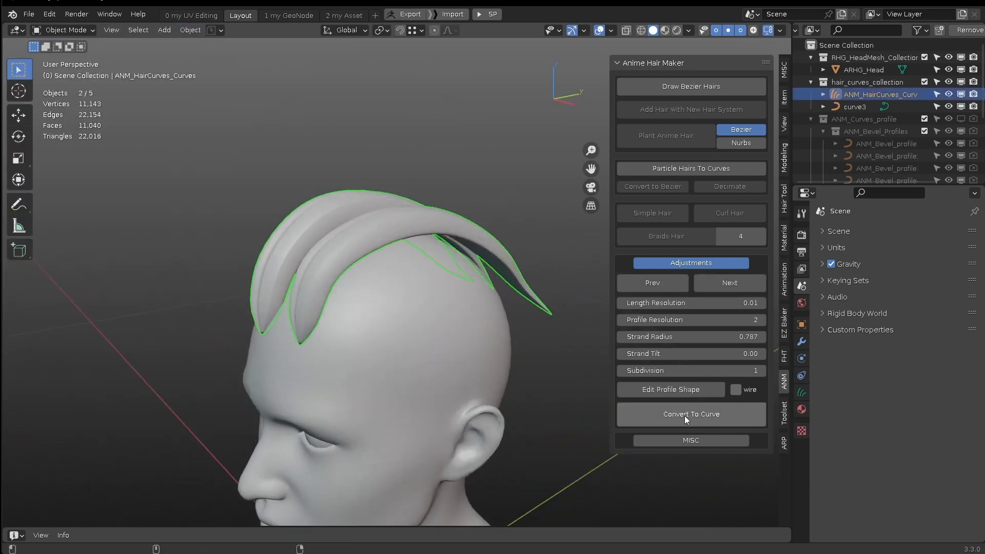
click(691, 414)
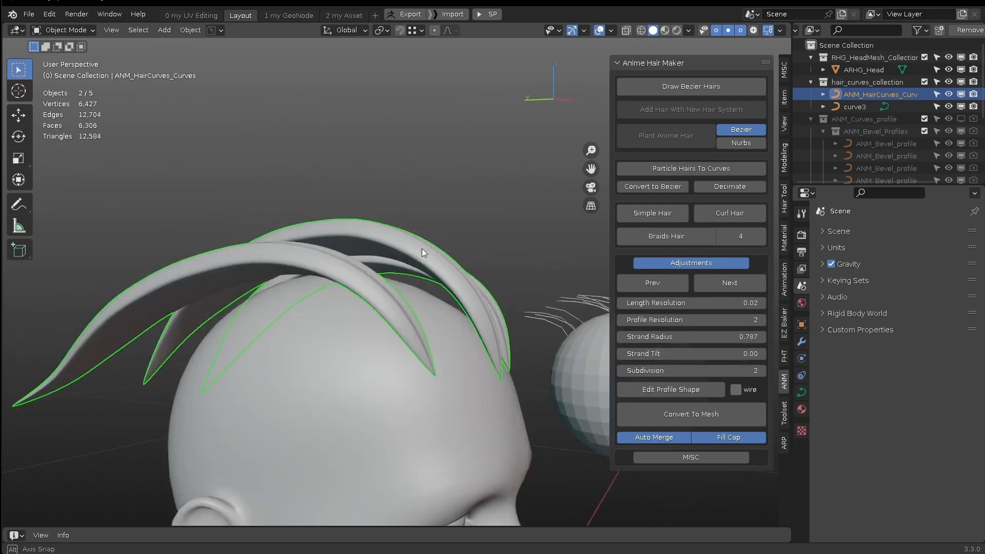
Step: Leave Edit Mode on the smoothed hair locks before converting them to a mesh
key(Tab)
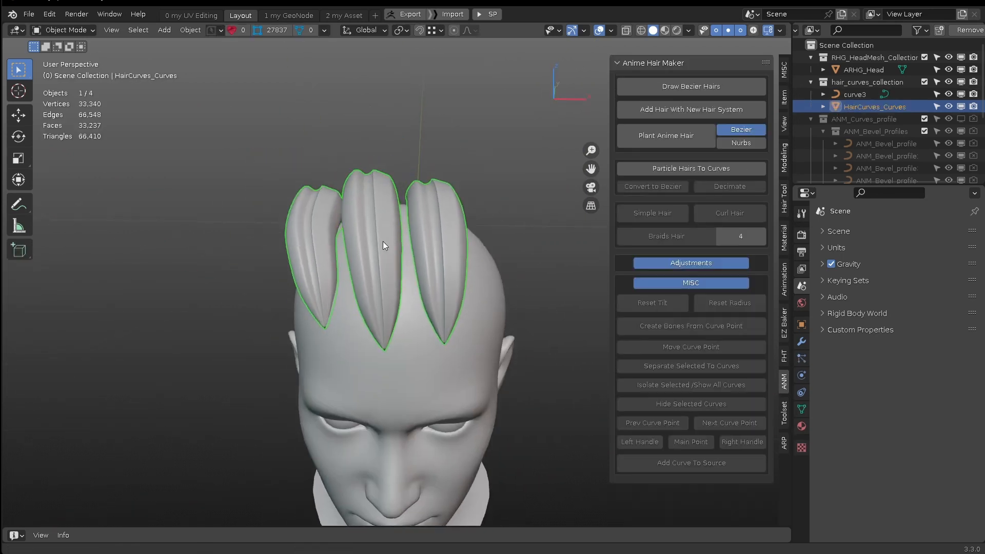
Step: Enter Edit Mode on HairCurves_Curves to inspect its dense wireframe, then switch workspace
key(Tab)
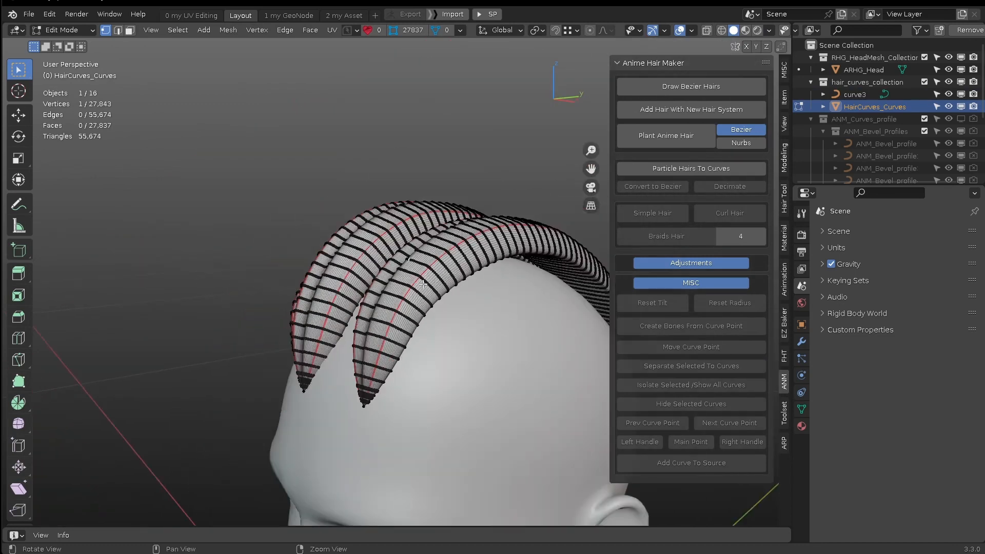
click(287, 15)
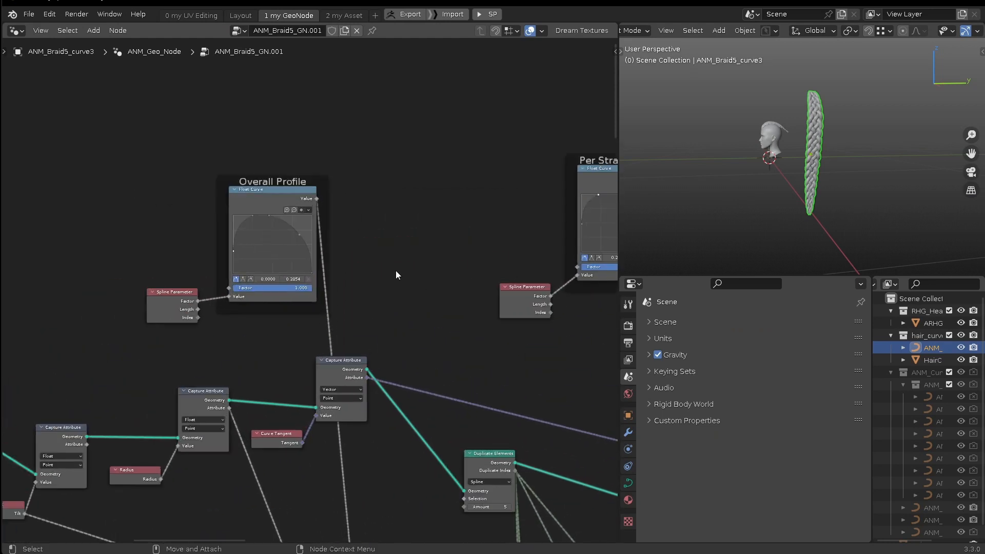
Step: Reshape the braid's Overall Profile and Per Strand Profile float curves into a slim, even plait
drag(396, 275, 229, 239)
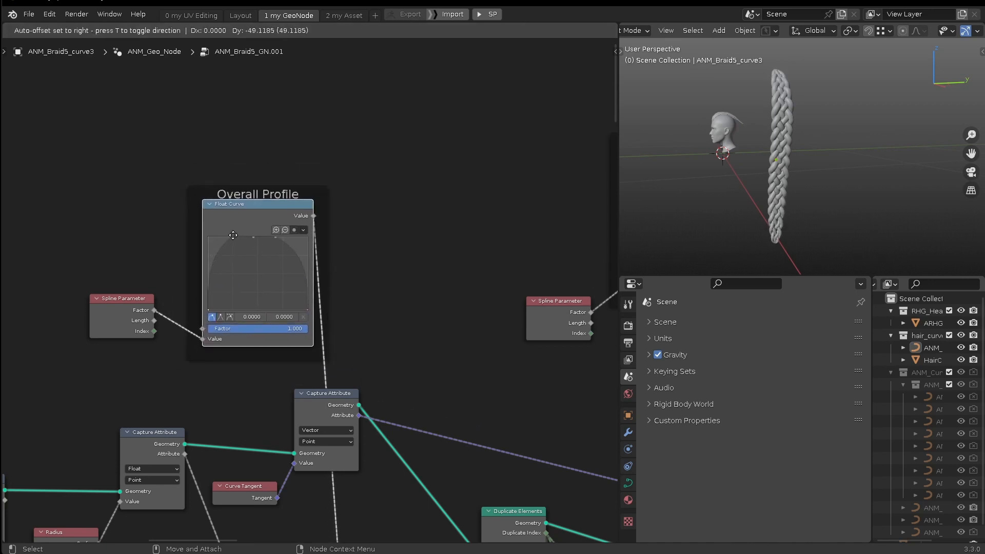
drag(251, 237, 275, 240)
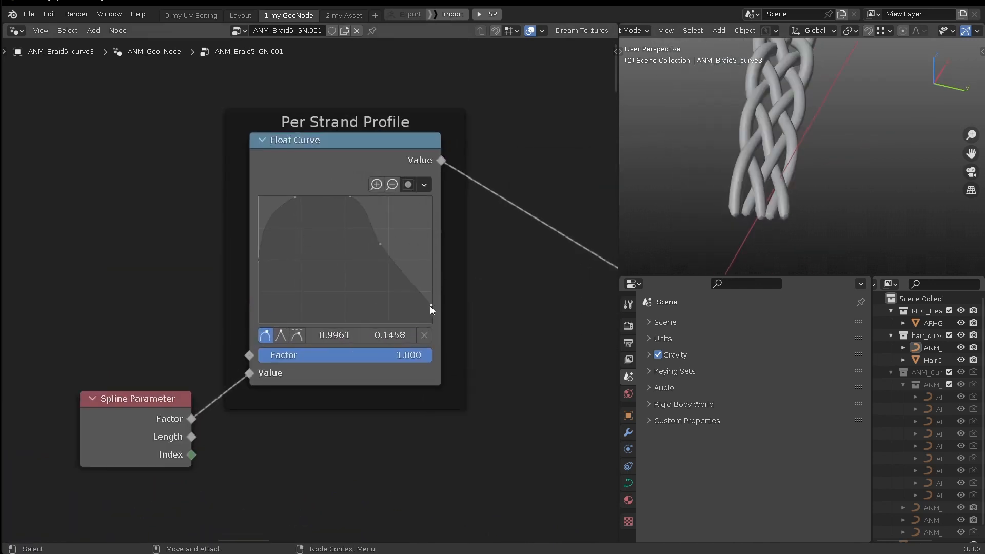
drag(432, 308, 427, 321)
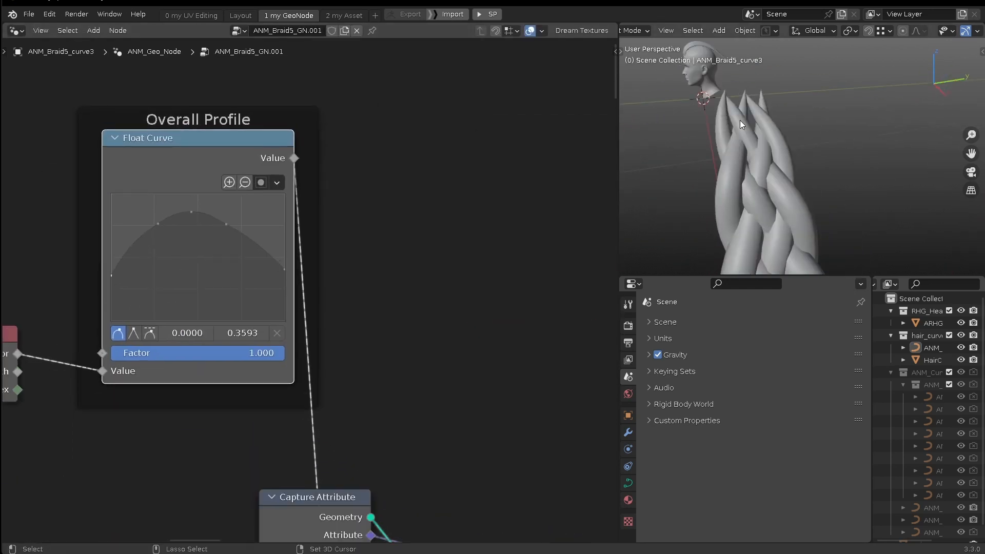
click(240, 16)
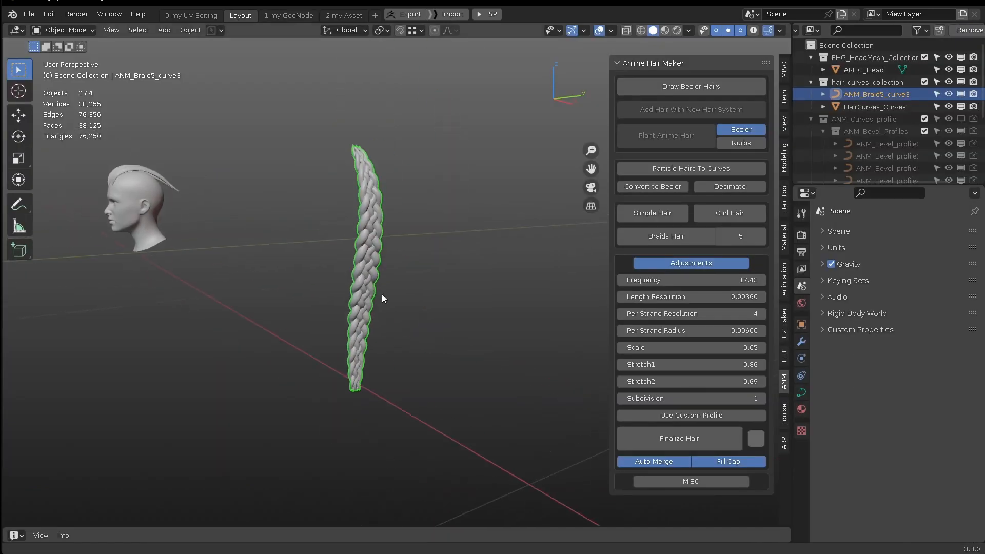